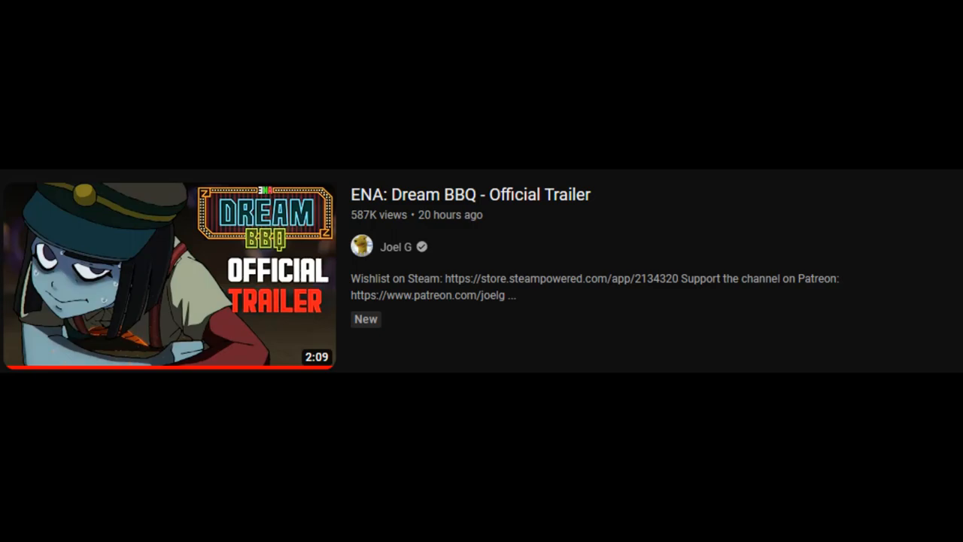
Play the ENA: Dream BBQ trailer and watch the red monitor room scene
left_click(168, 274)
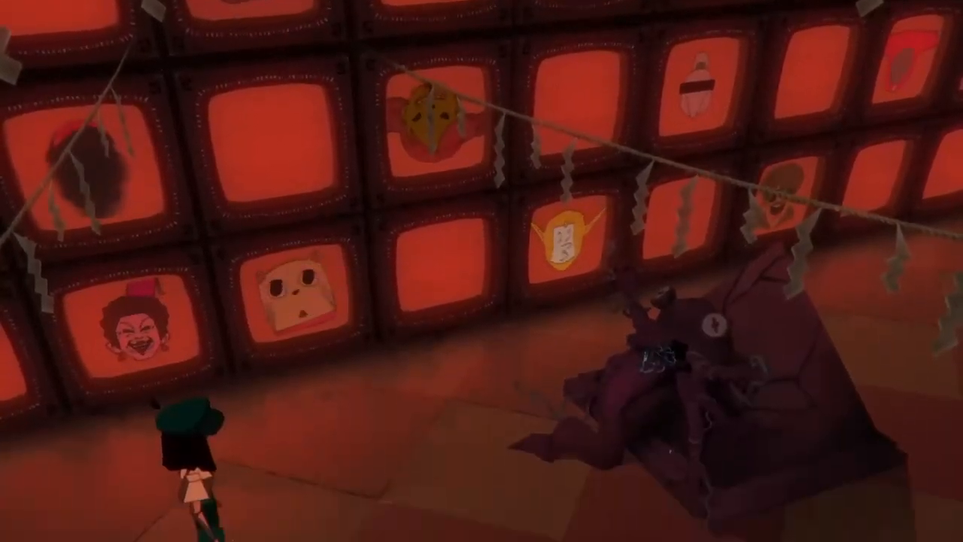